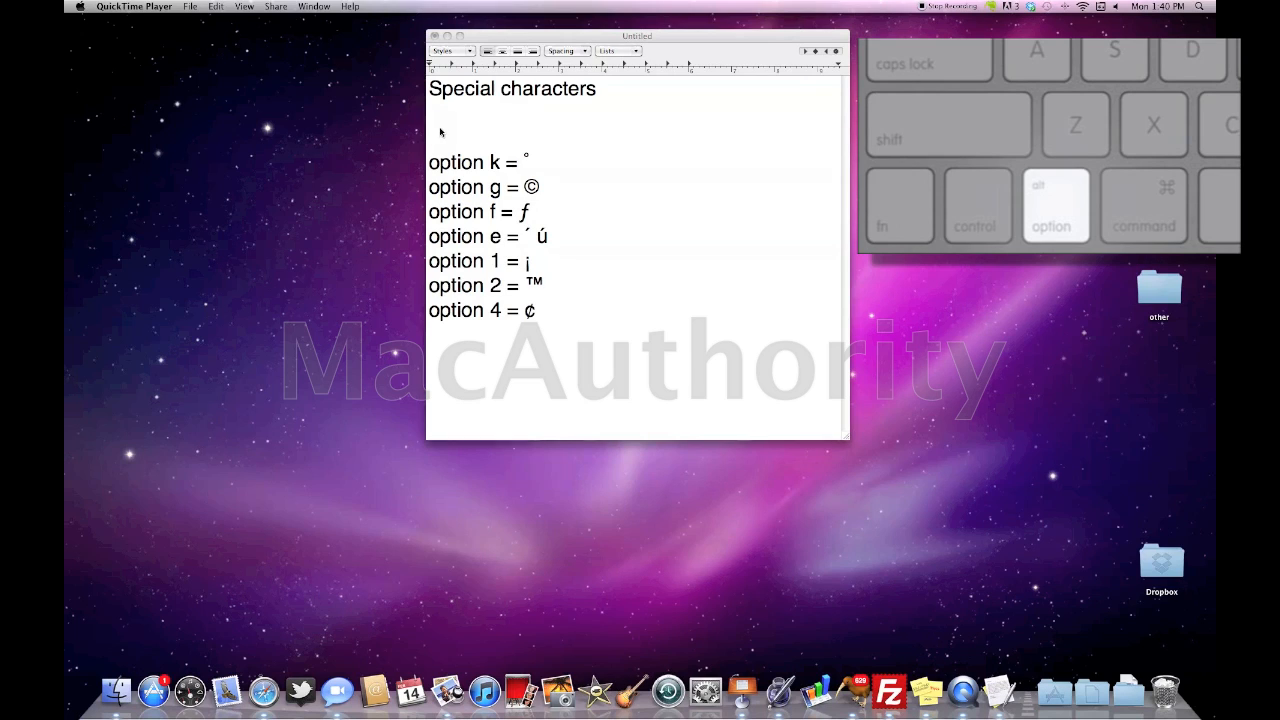
Write the plain-letter line 'asdfgh ASDFGHJ' under the Special characters heading.
{"action": "type", "text": "a"}
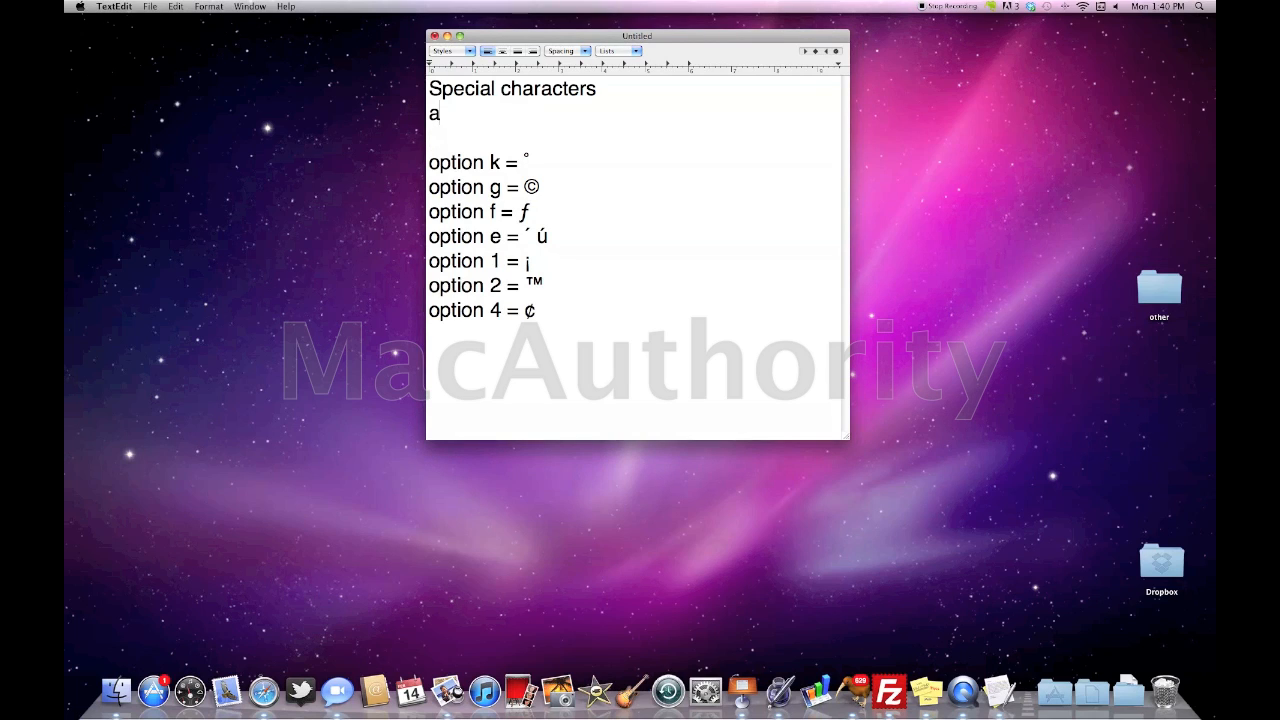
{"action": "type", "text": "sdfgh"}
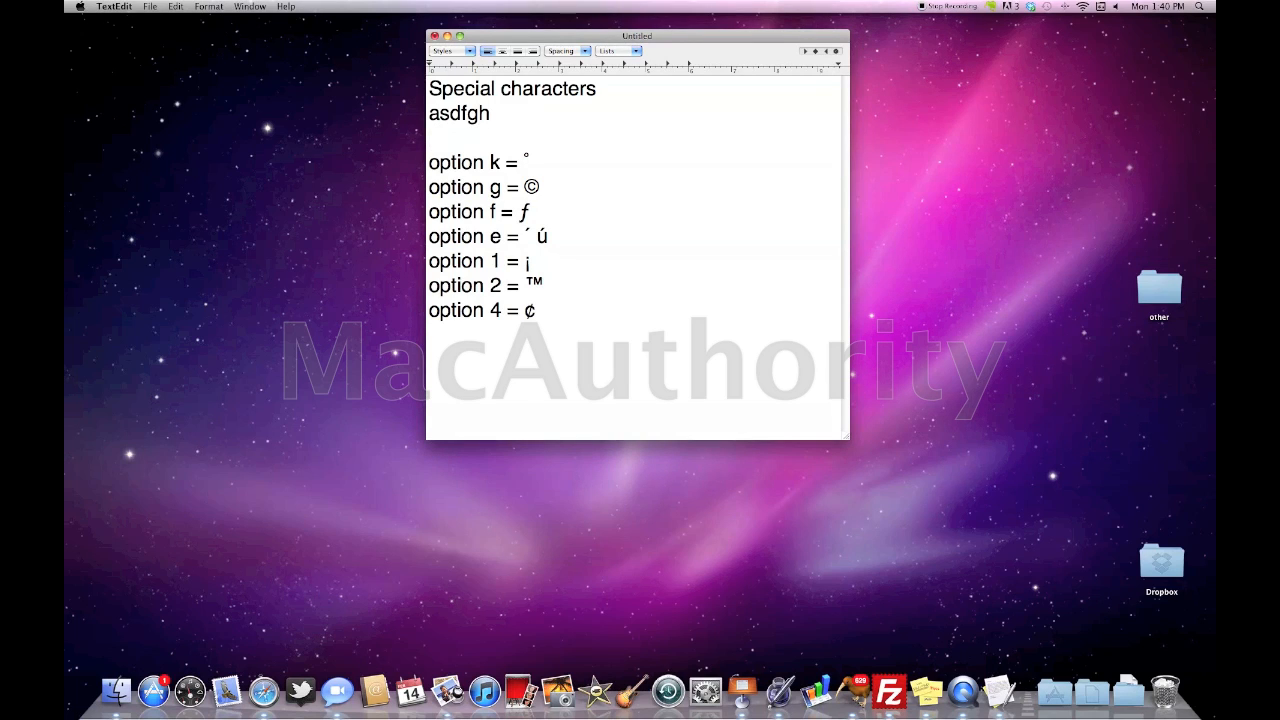
{"action": "type", "text": "ASDF"}
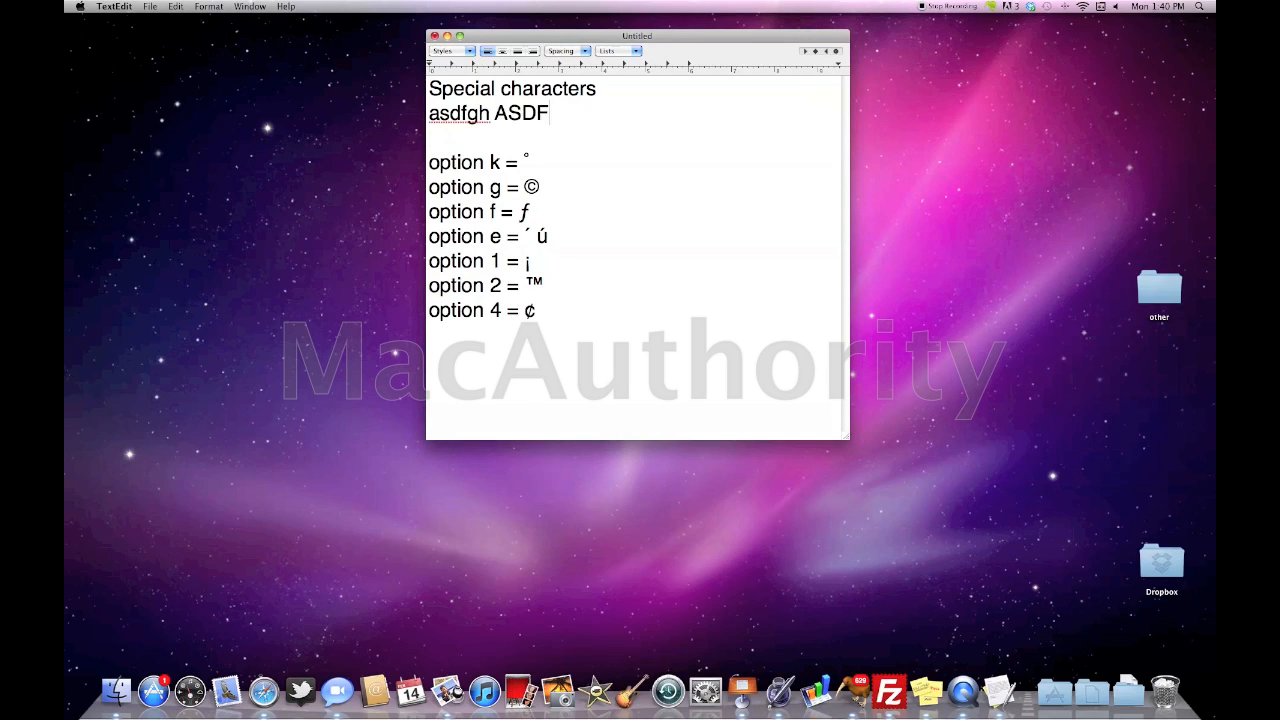
{"action": "type", "text": "GHJ"}
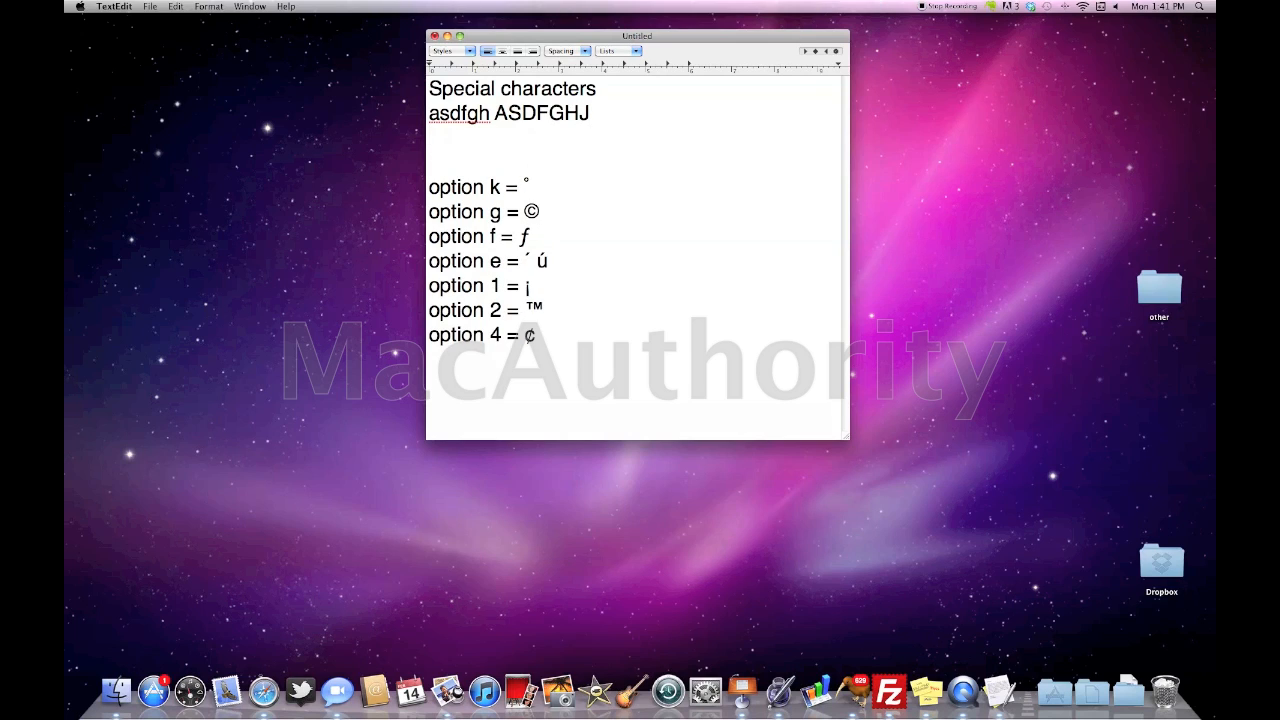
Write the option-key symbol line 'œ∑´®†¥¨øπ' and start an Option-E accent after ú.
{"action": "type", "text": "œ∑´®"}
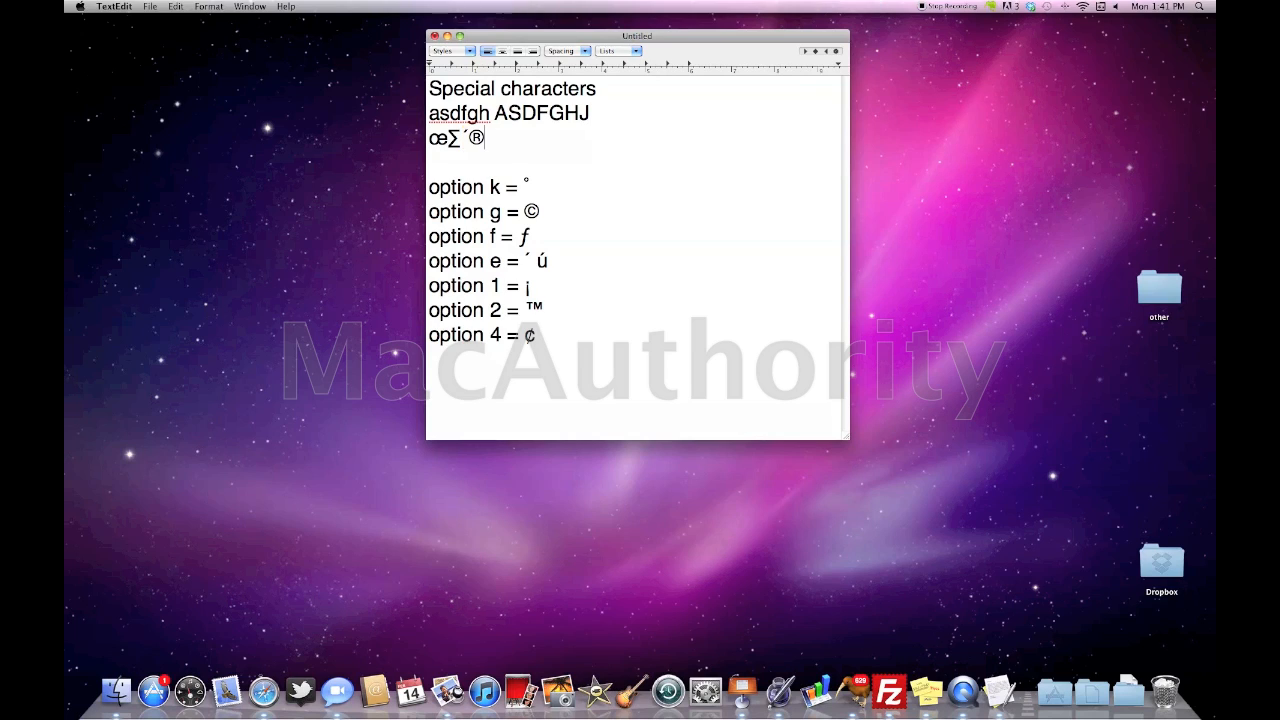
{"action": "type", "text": "†¥¨øπ"}
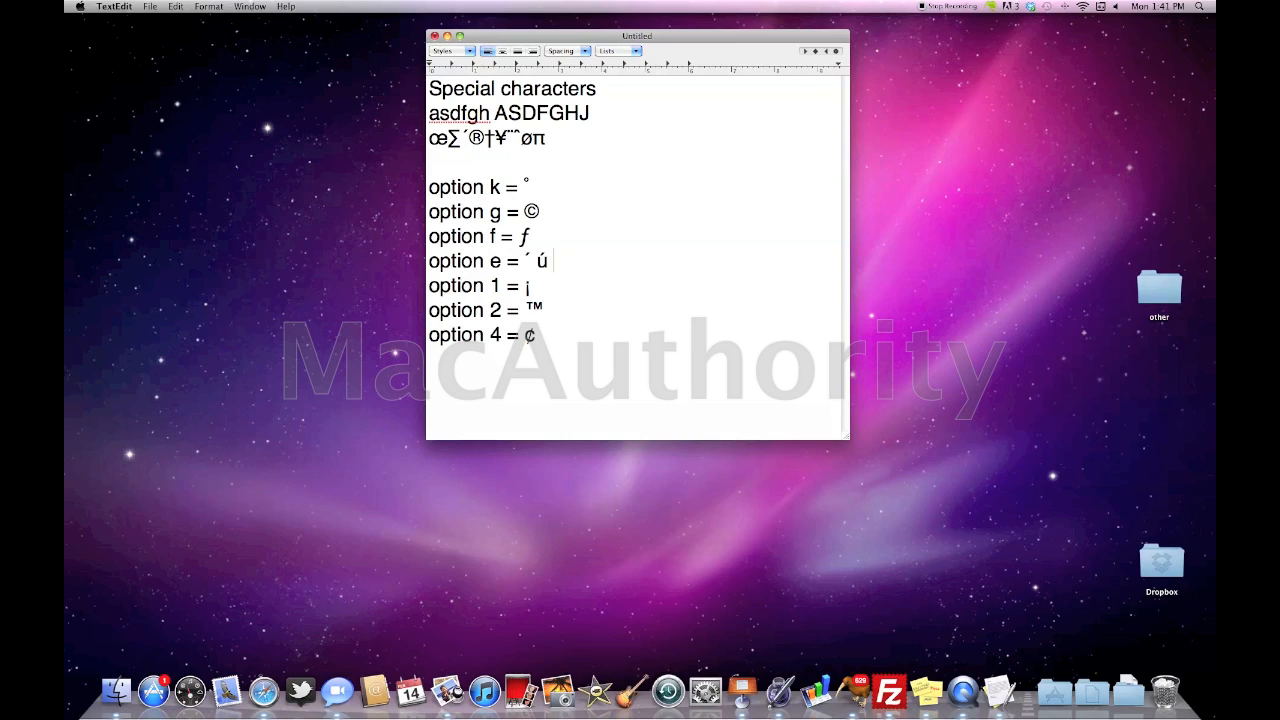
{"action": "type", "text": "´"}
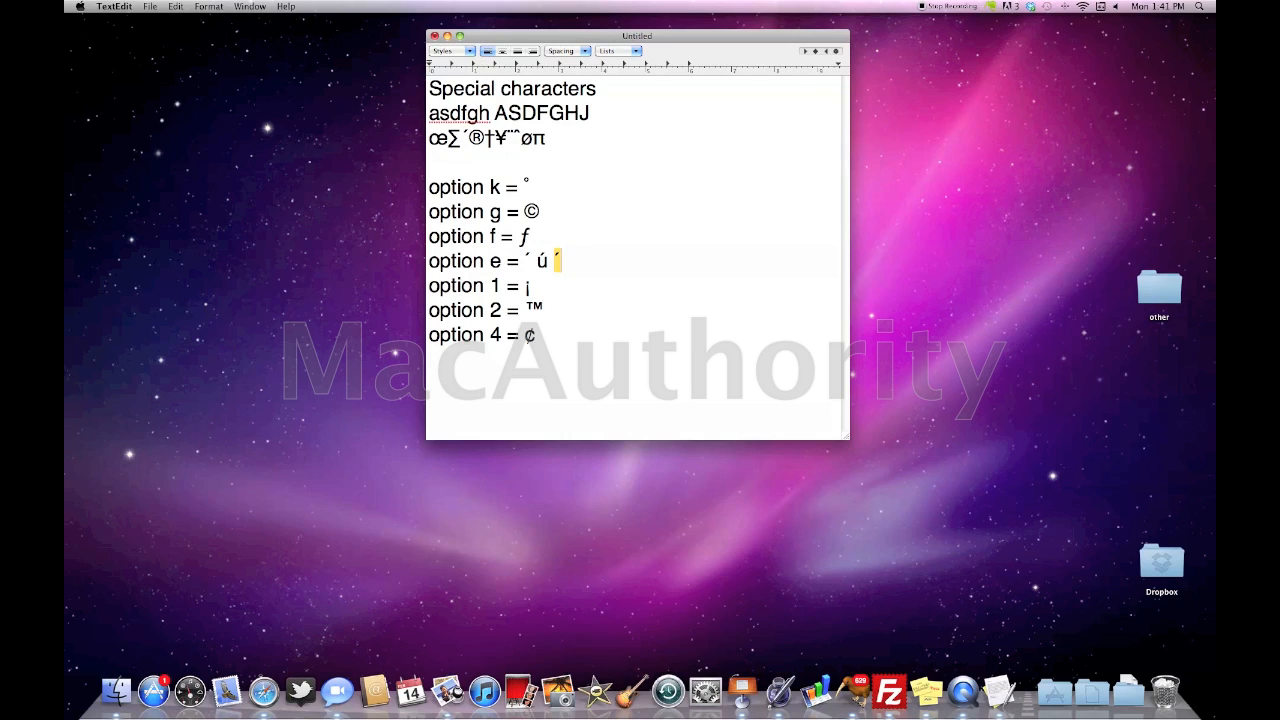
Complete the accented 'í' so the option e line reads '´ ú í'.
{"action": "type", "text": "í"}
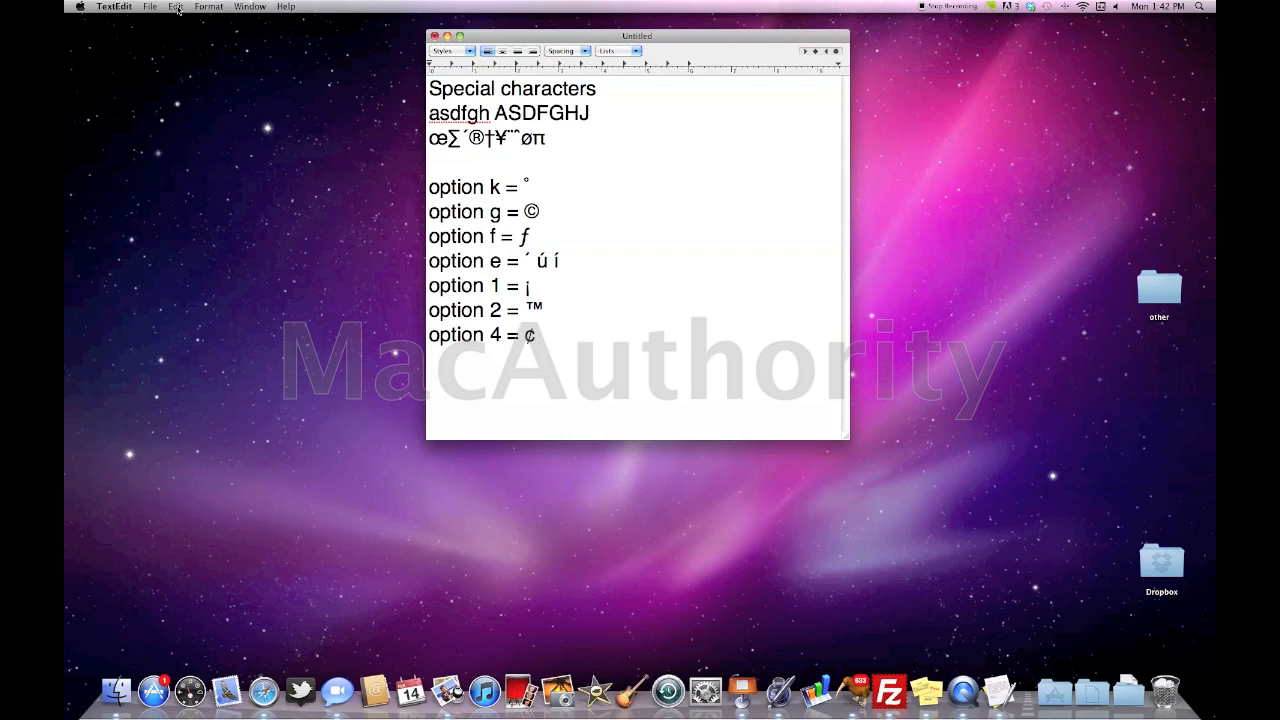
Bring up the Characters palette via Edit > Special Characters.
{"action": "left_click", "coordinate": [175, 6]}
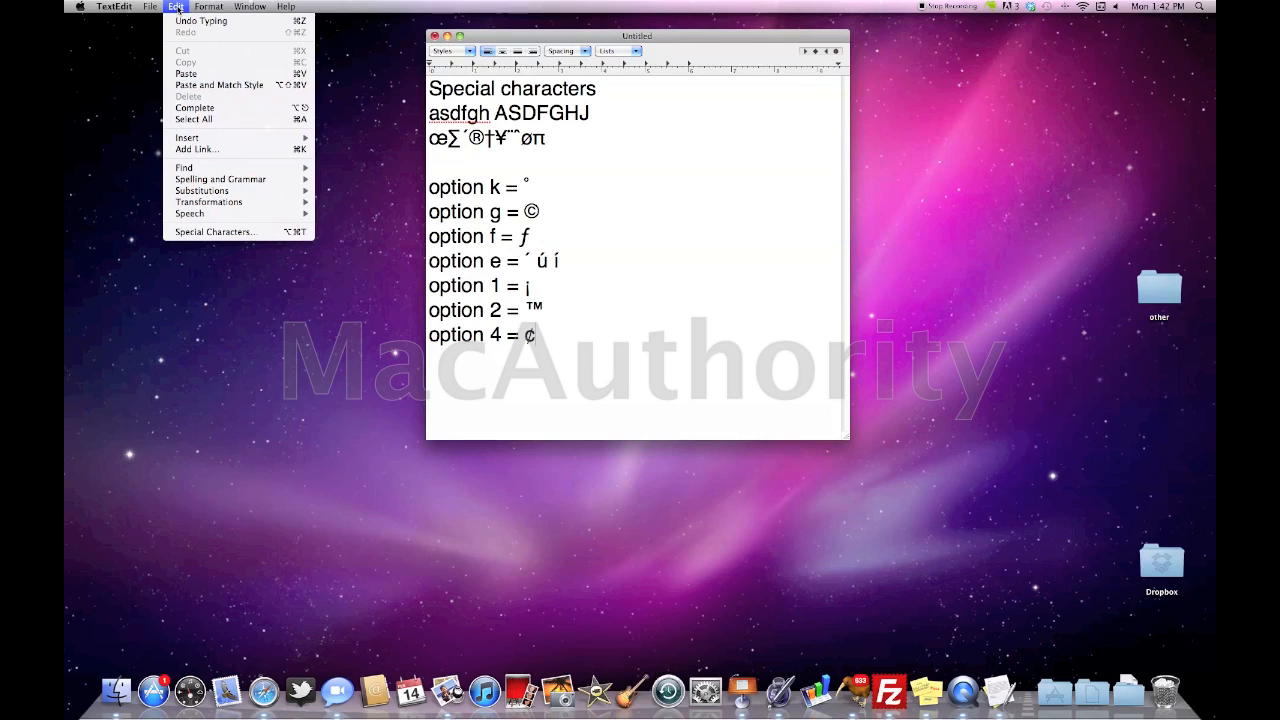
{"action": "mouse_move", "coordinate": [215, 231]}
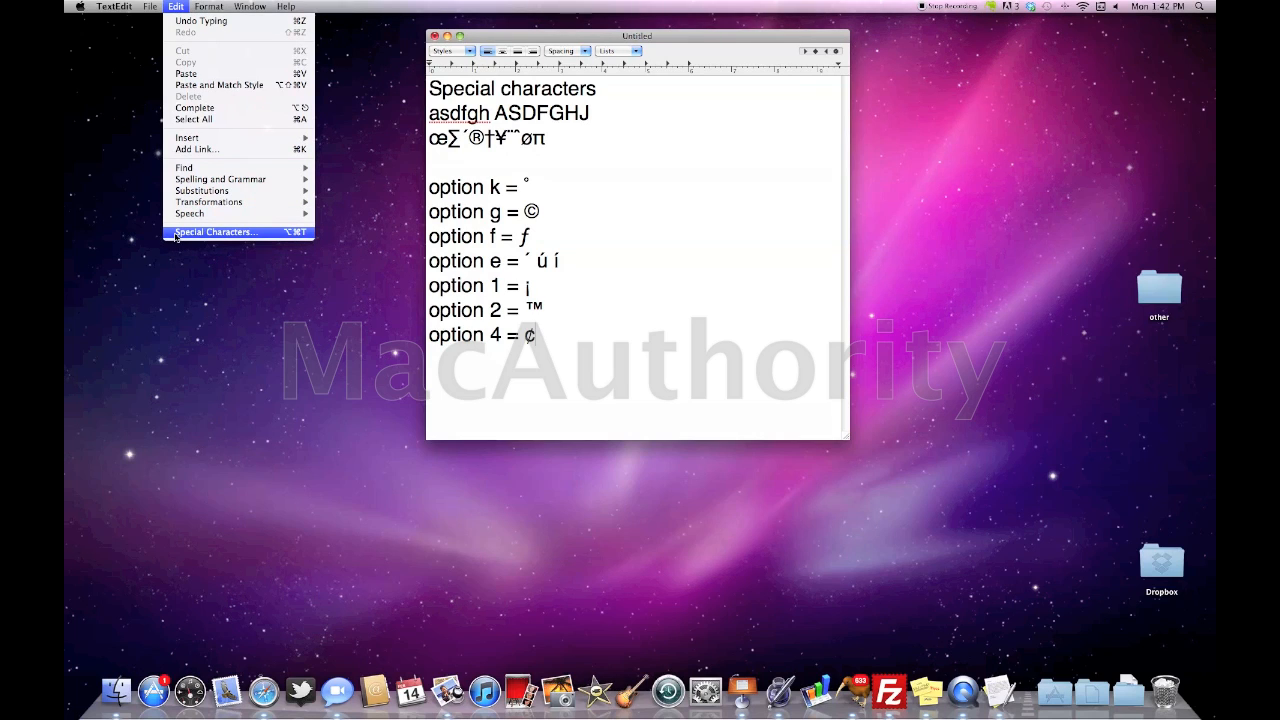
{"action": "left_click", "coordinate": [215, 232]}
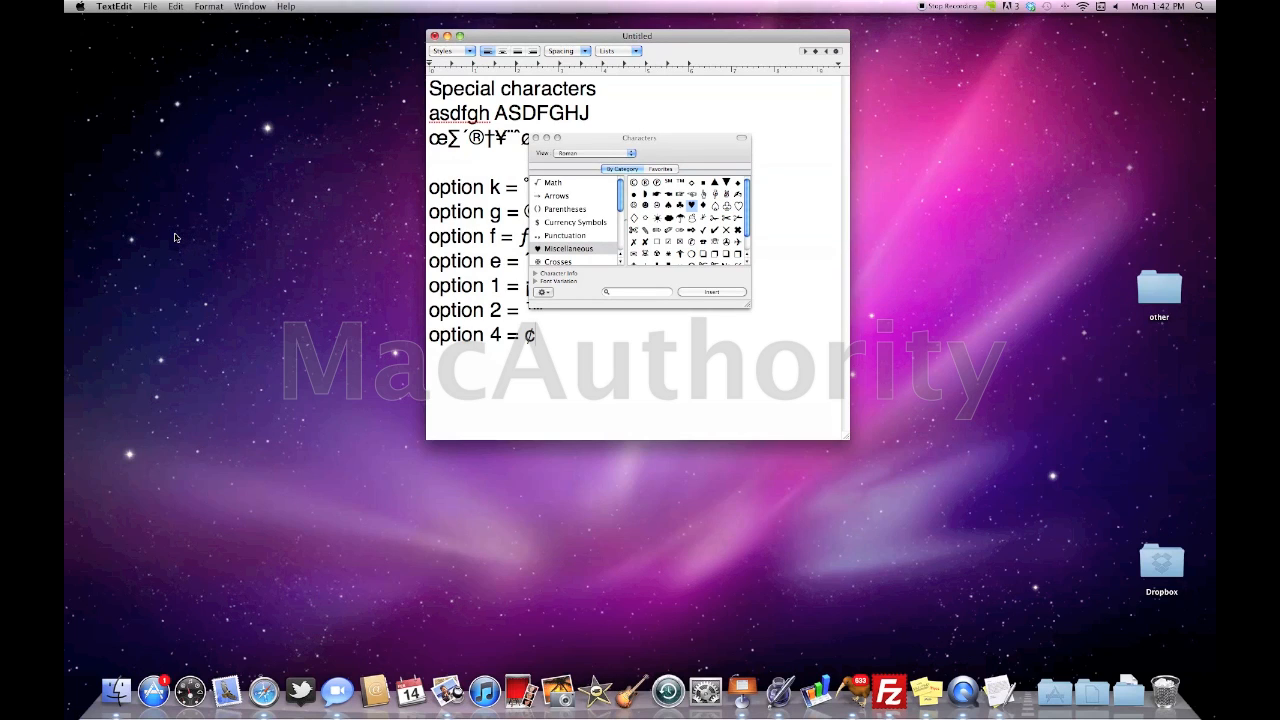
{"action": "mouse_move", "coordinate": [593, 256]}
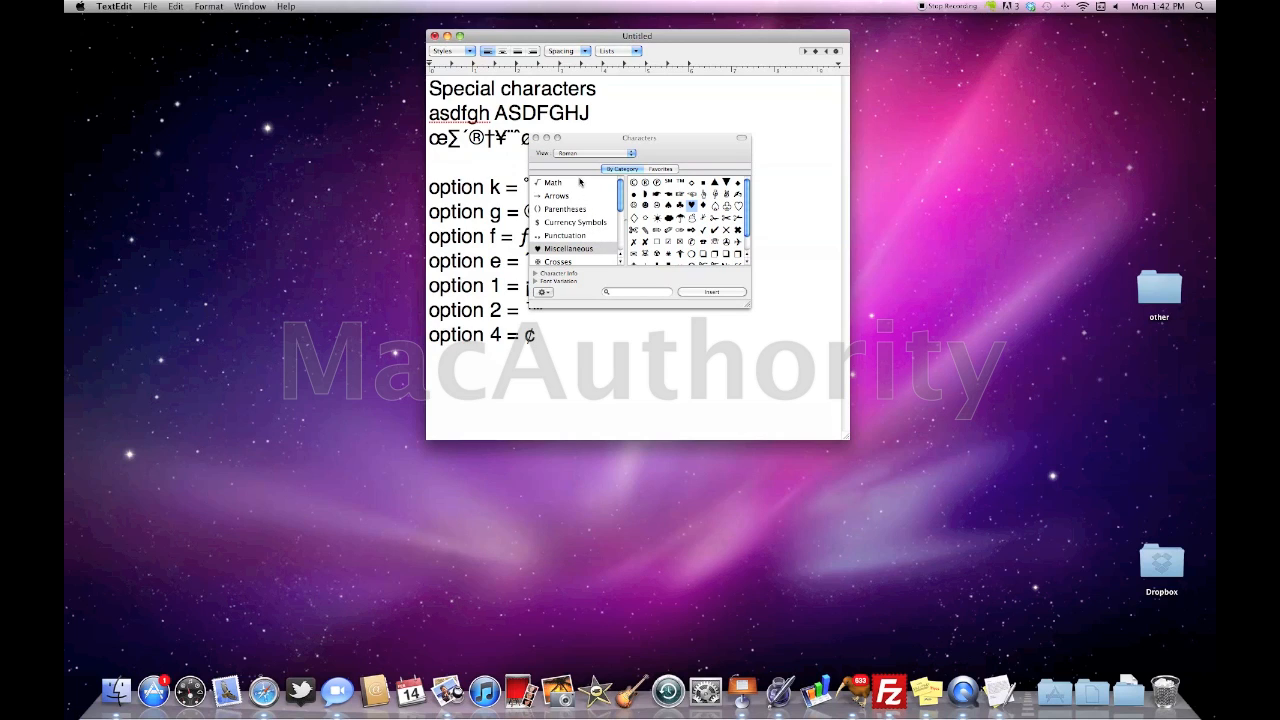
{"action": "mouse_move", "coordinate": [588, 215]}
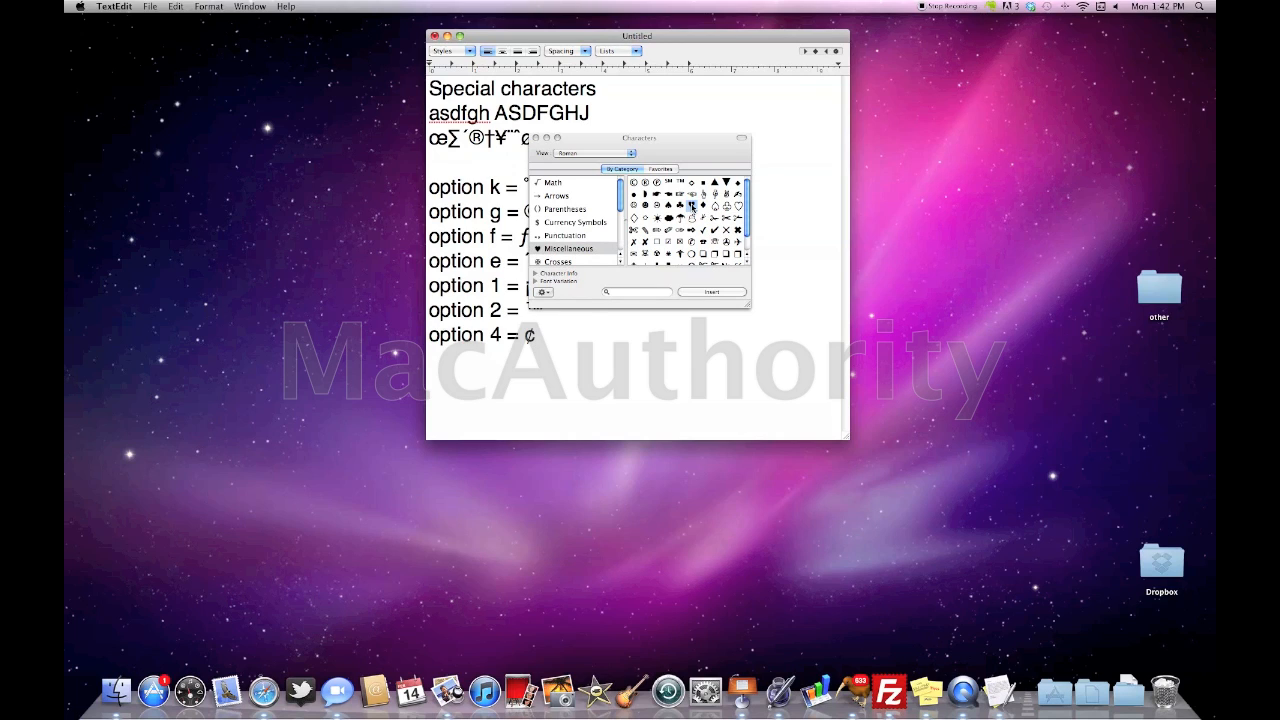
{"action": "mouse_move", "coordinate": [693, 207]}
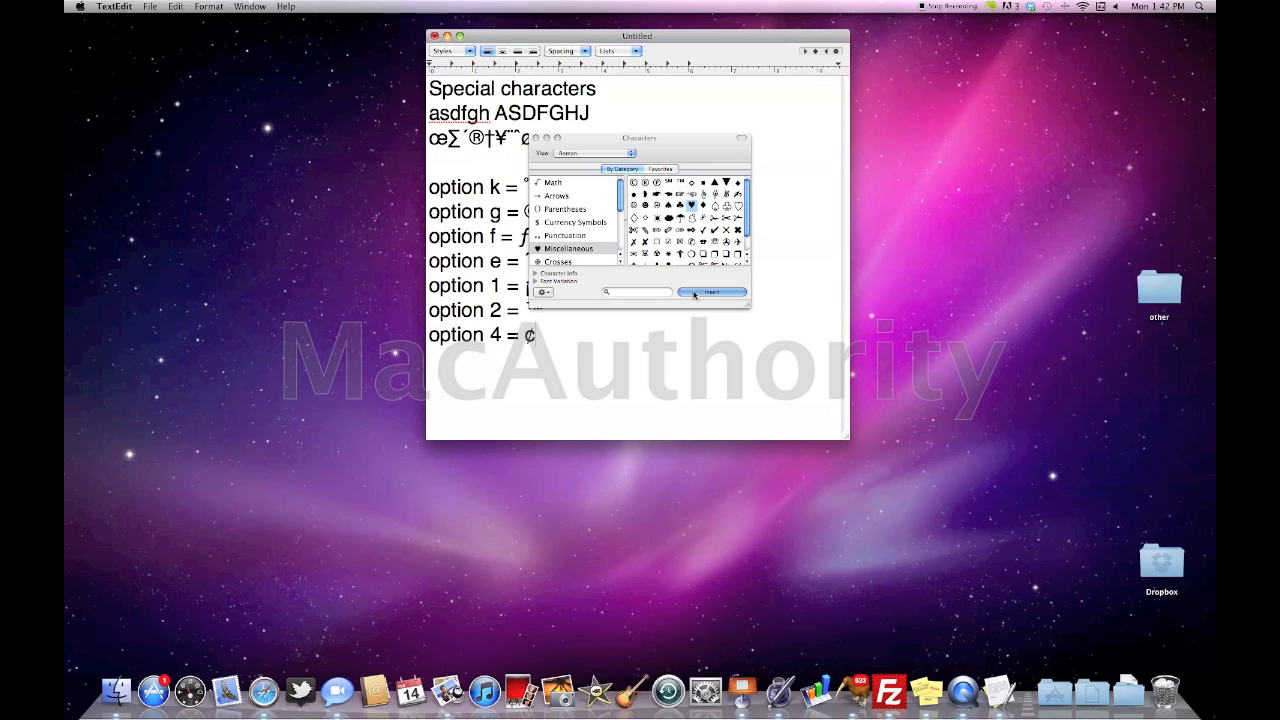
Insert the black heart at the end of the 'option 4 = ¢' line.
{"action": "left_click", "coordinate": [712, 291]}
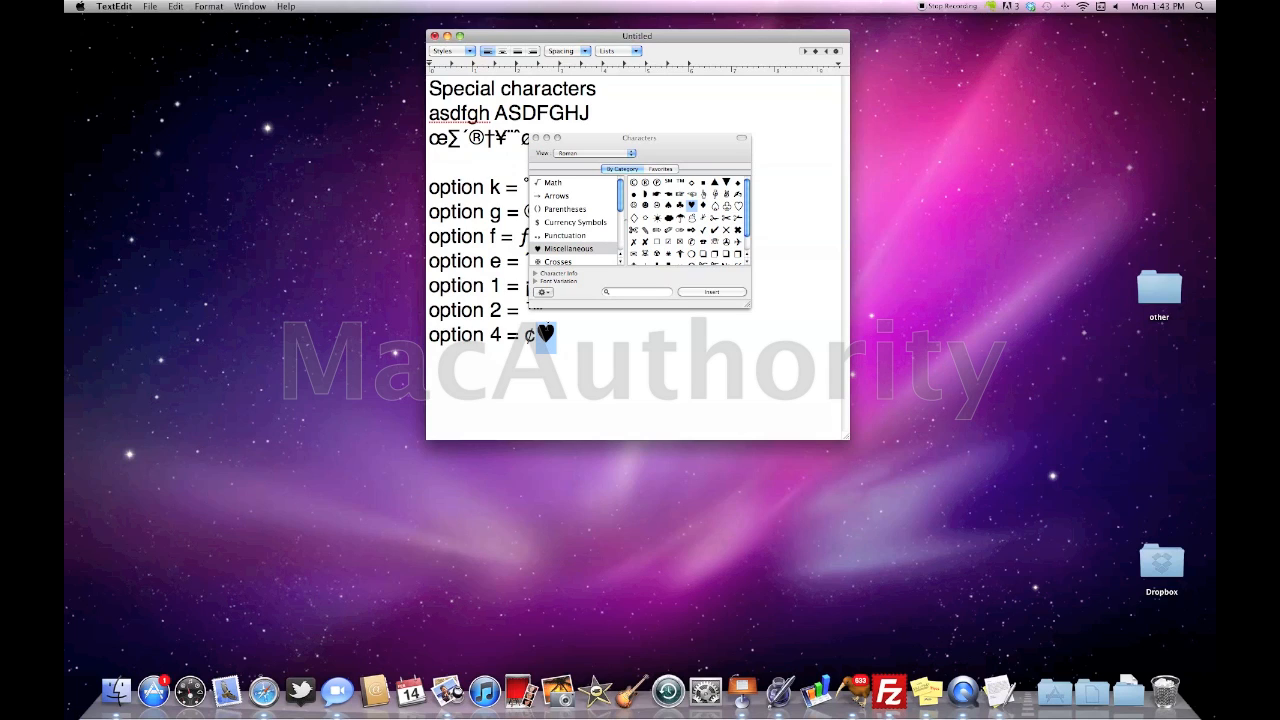
{"action": "mouse_move", "coordinate": [615, 308]}
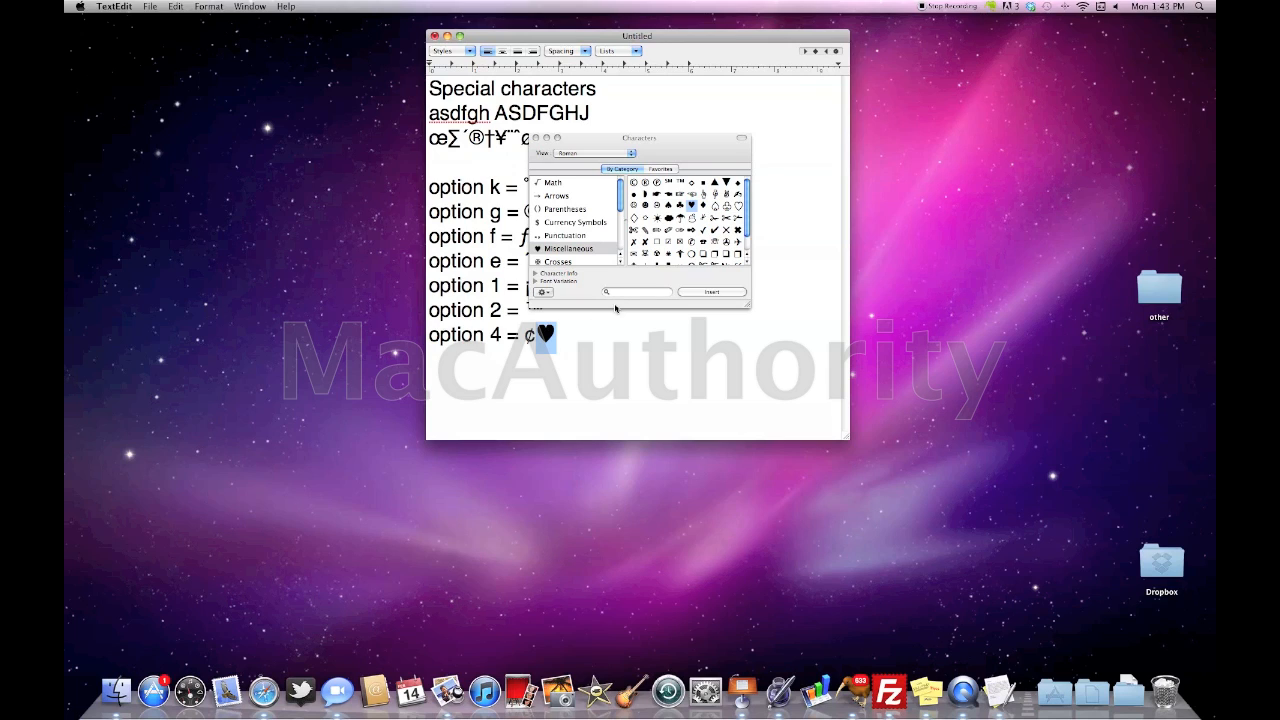